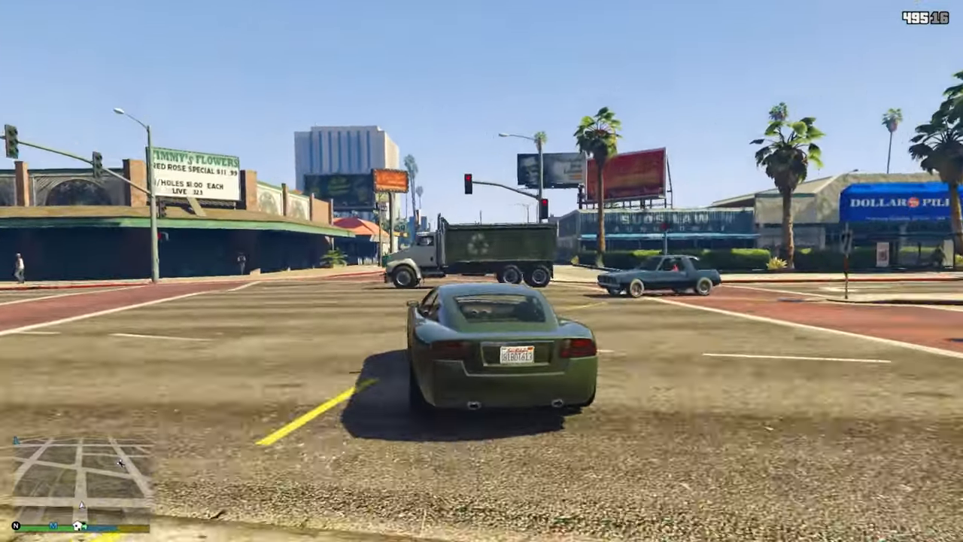
Drive the green sports car across the junction past the flower shop corner and on down the street.
key(w)
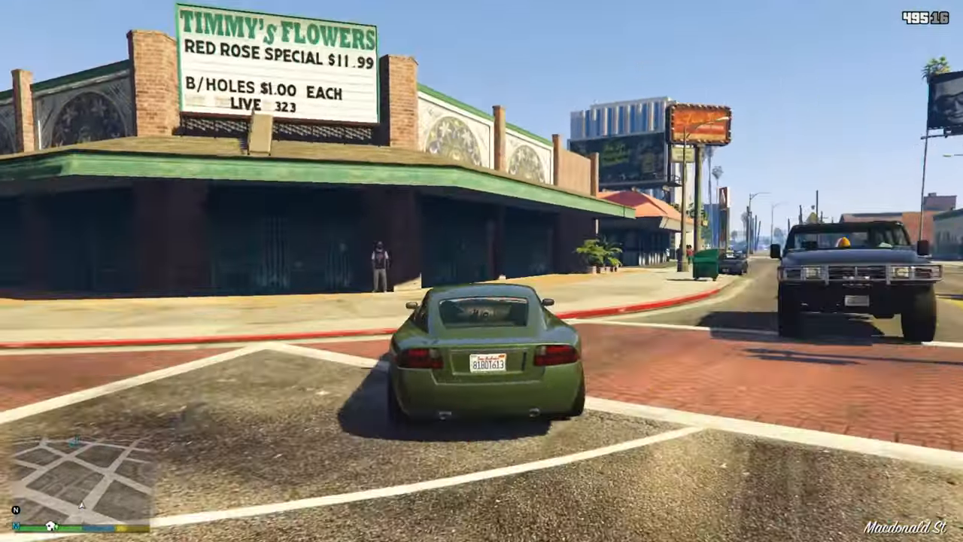
key(w)
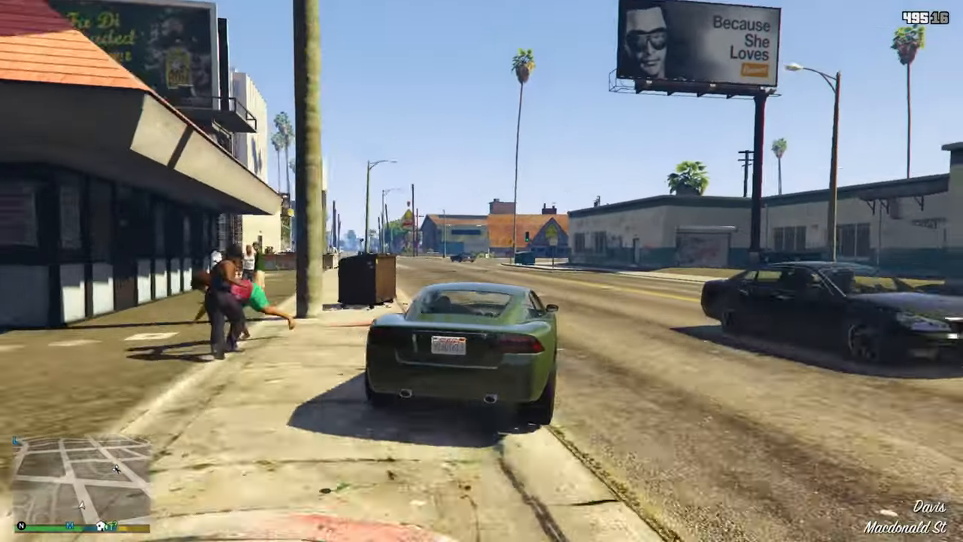
key(w)
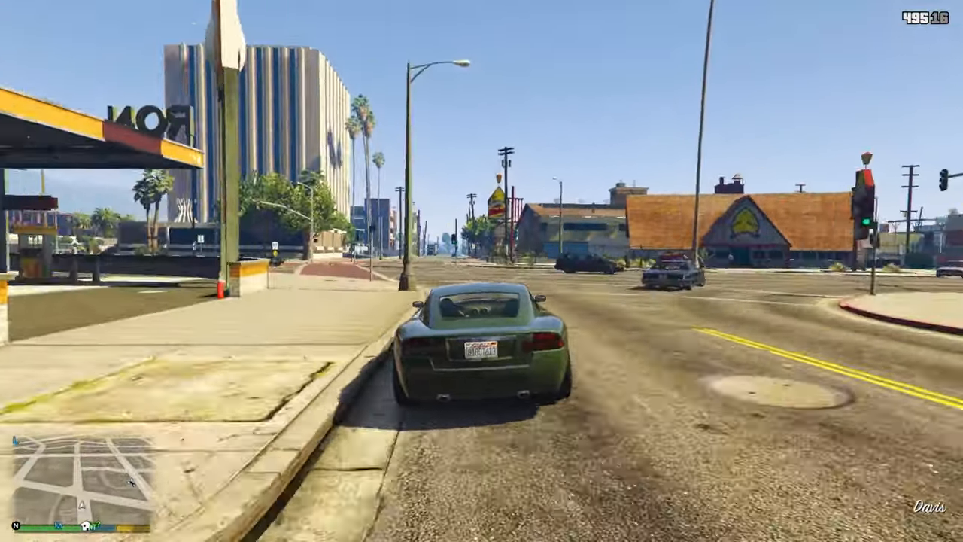
key(w)
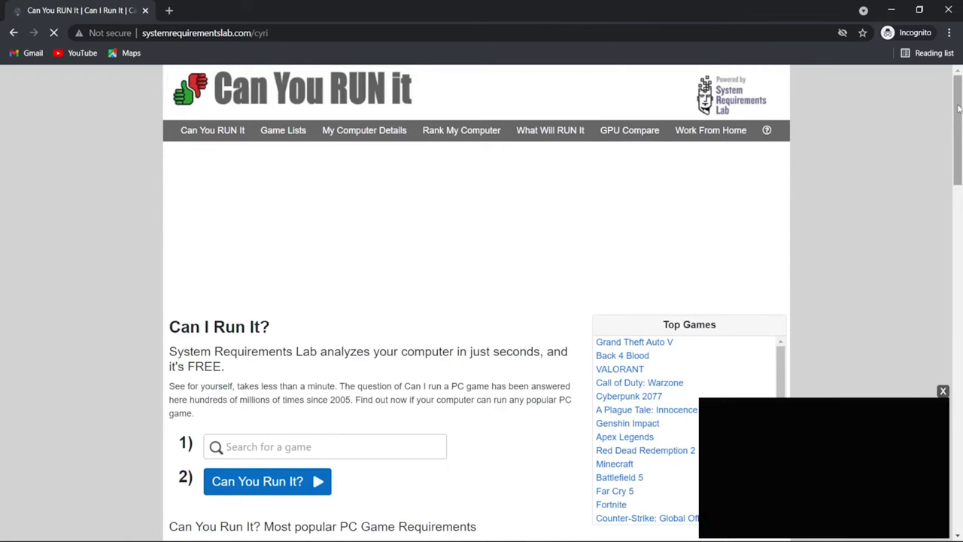
Choose 'How many games can I run?' from the homepage.
scroll(down, 3)
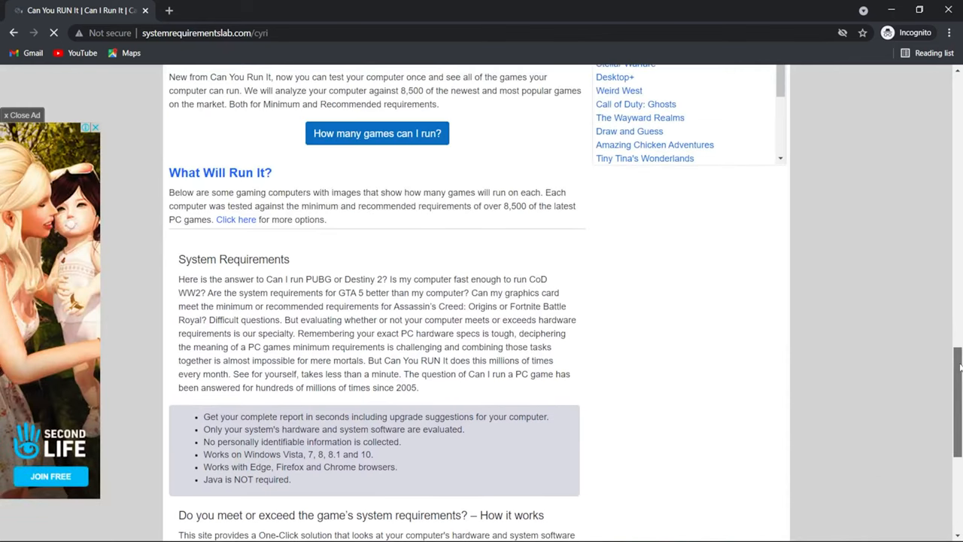
click(376, 132)
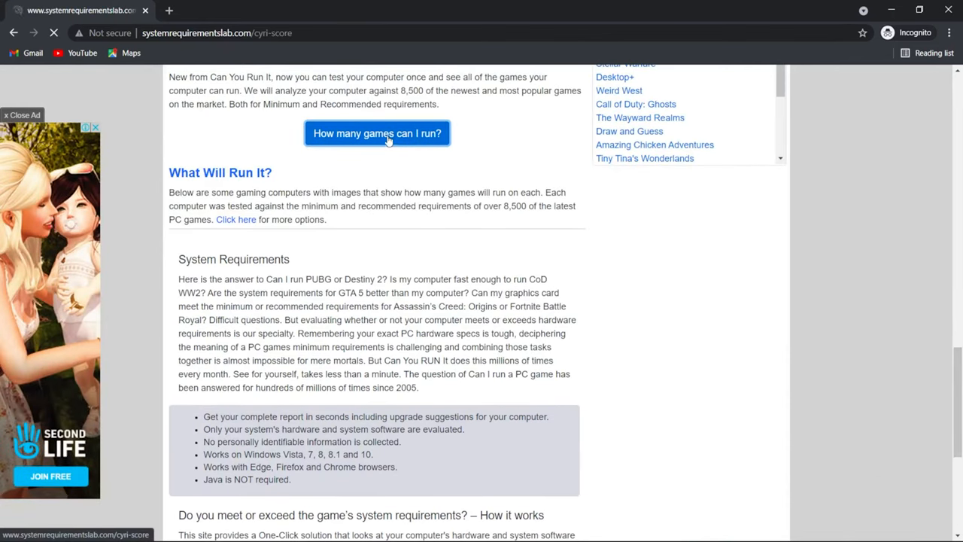
click(376, 133)
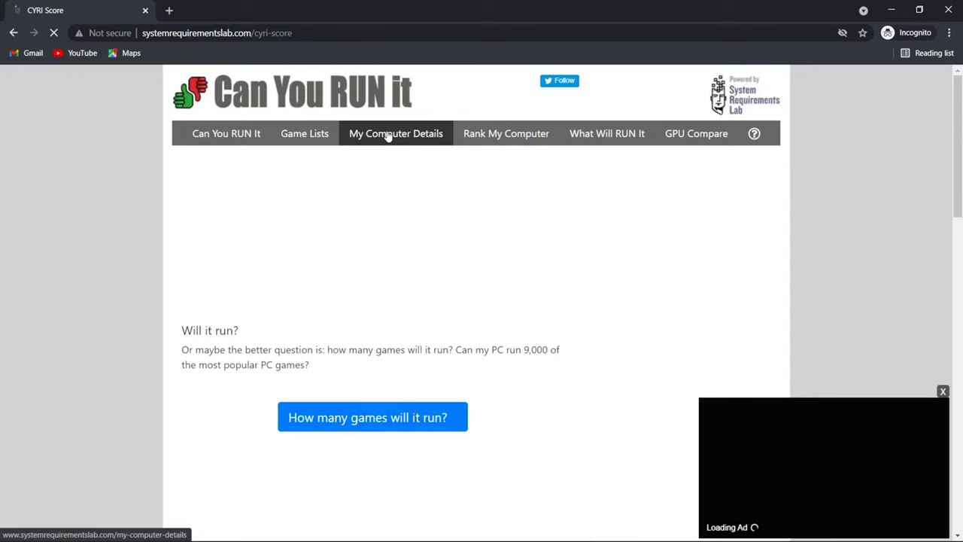
Choose 'How many games will it run?' to start the scan and download the detection app.
scroll(down, 3)
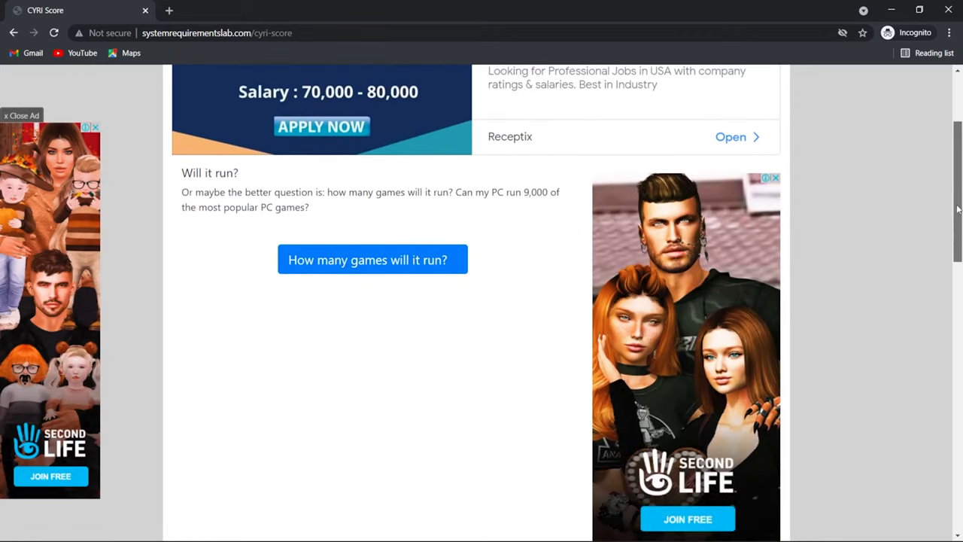
click(374, 259)
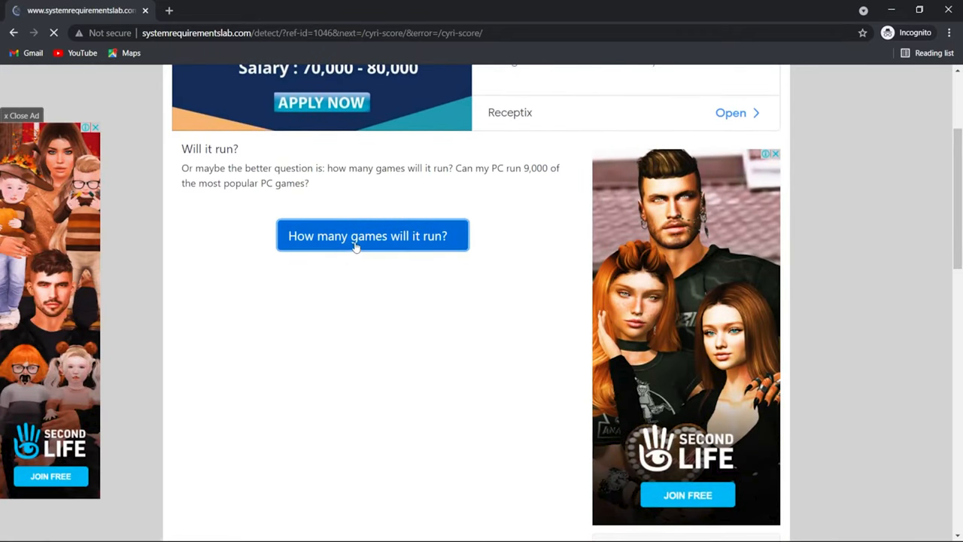
click(371, 235)
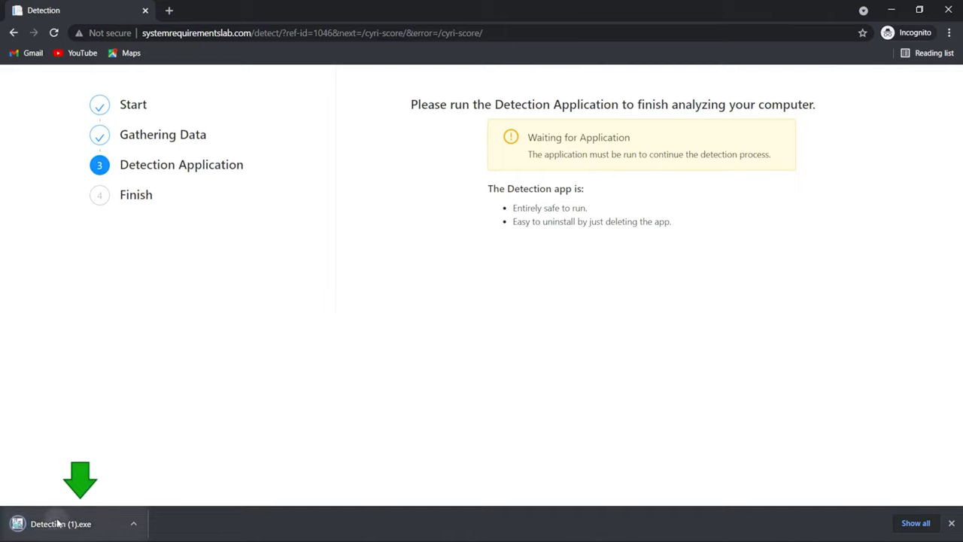
Run Detection.exe from the downloads bar so the CYRI Score page loads.
click(61, 524)
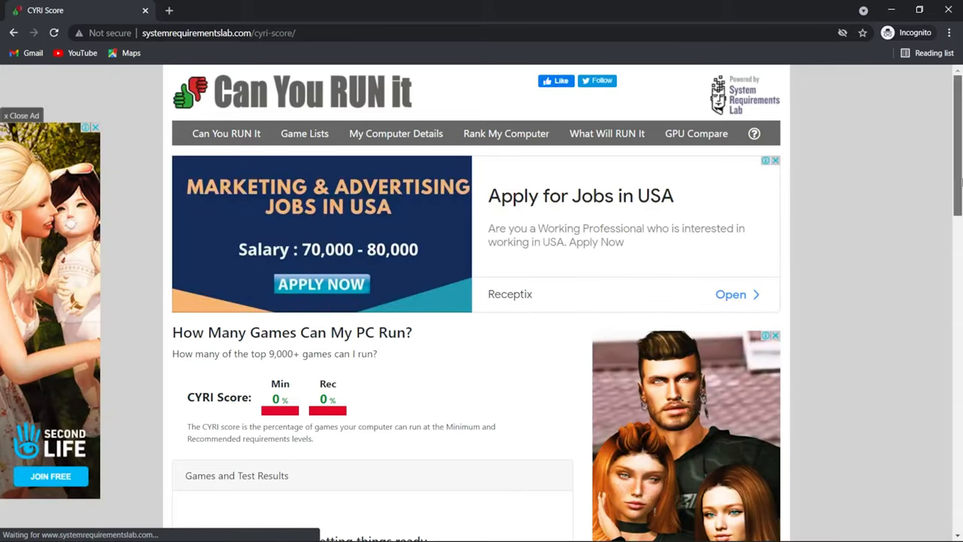
View the CYRI Score of 100% minimum and 95% recommended with the per-game results table.
scroll(down, 3)
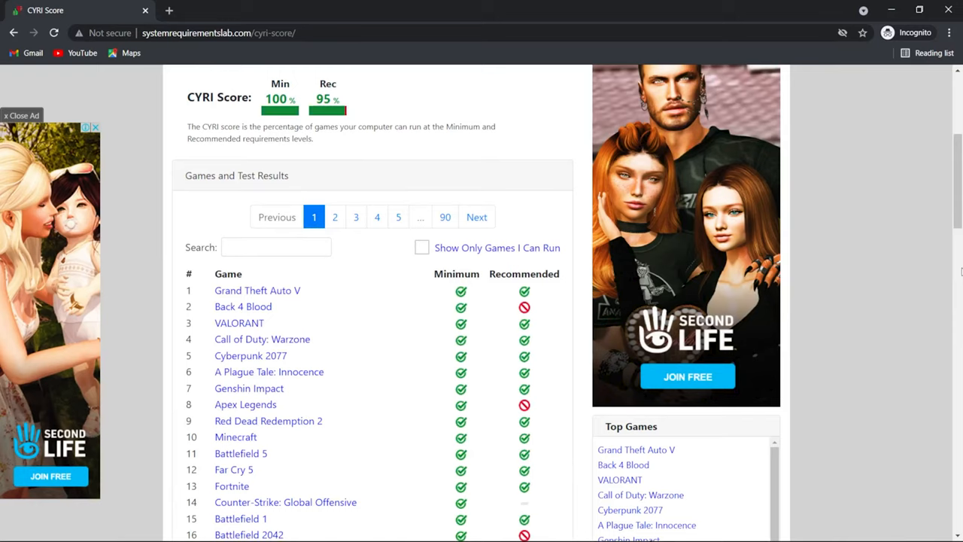
mouse_move(586, 212)
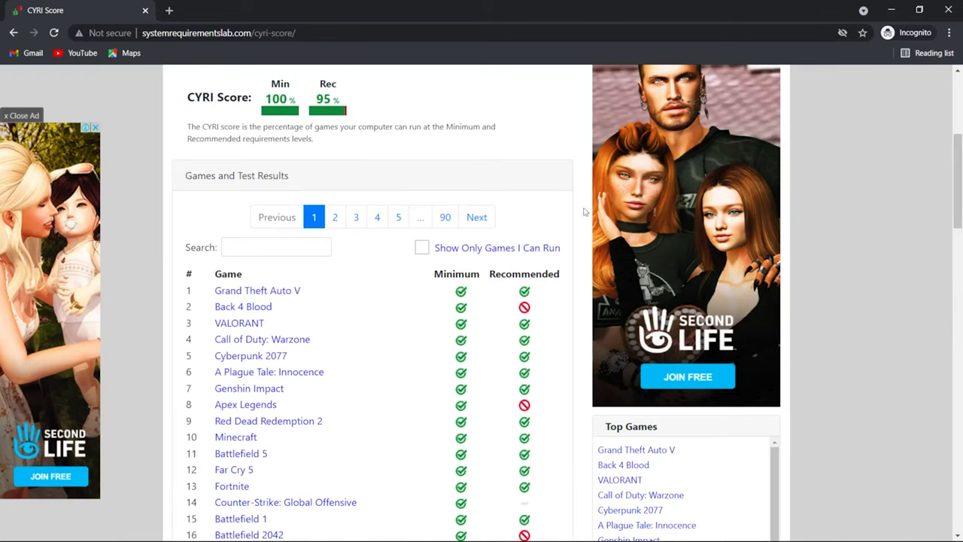
Highlight the 5,344 of 5,614 recommended total and tick 'Show Only Games I Can Run'.
scroll(down, 3)
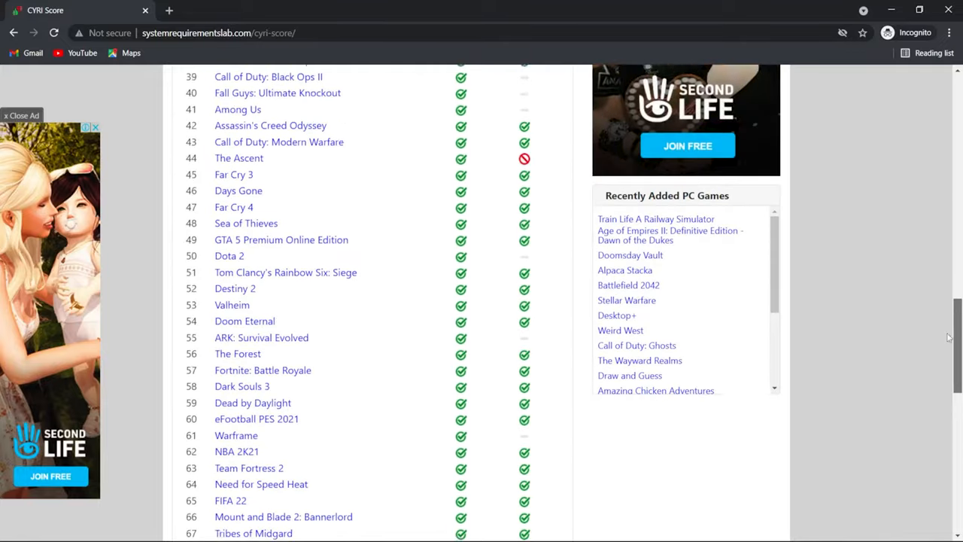
scroll(down, 3)
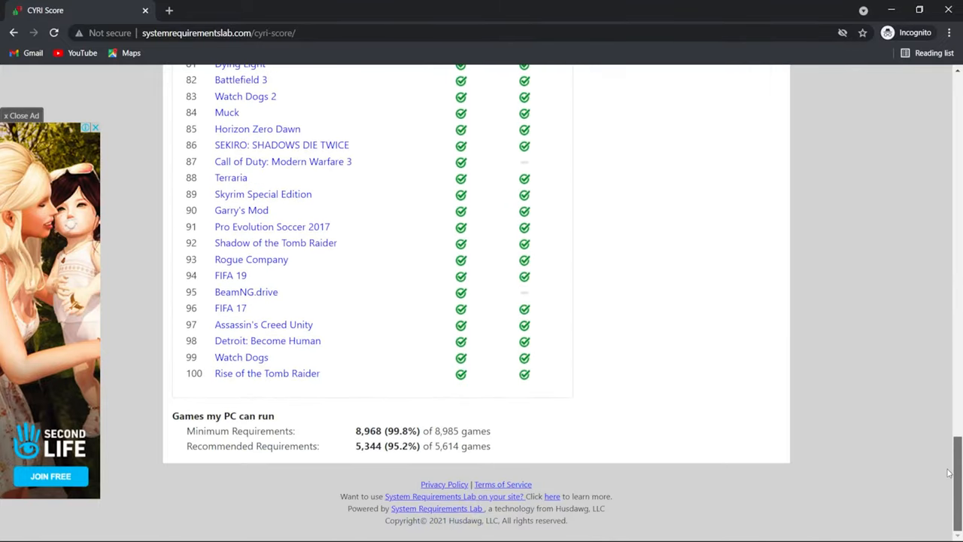
drag(355, 430, 463, 431)
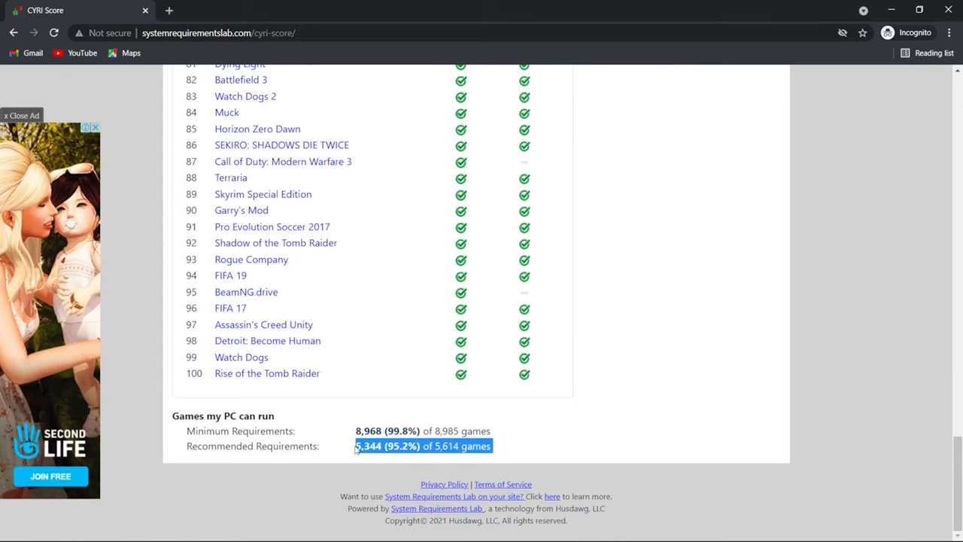
click(424, 446)
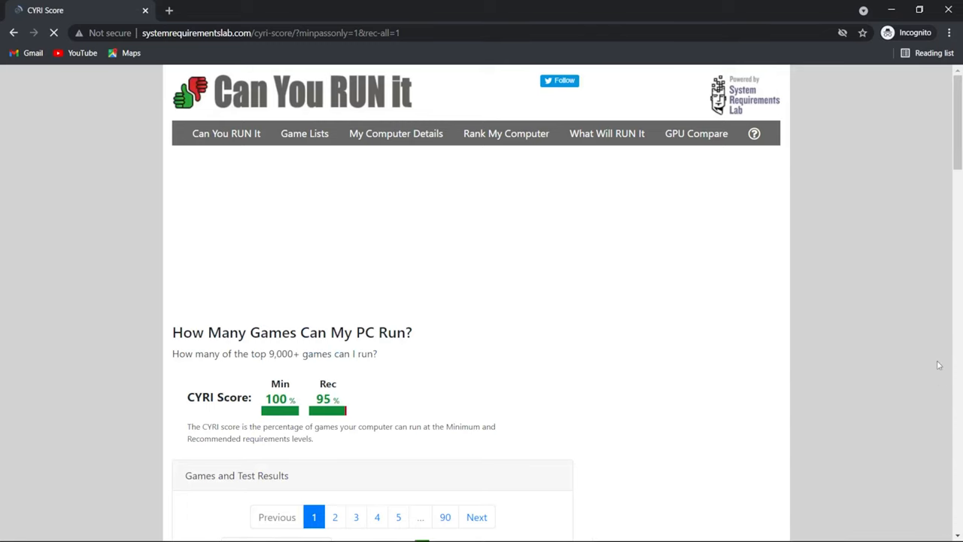
scroll(down, 3)
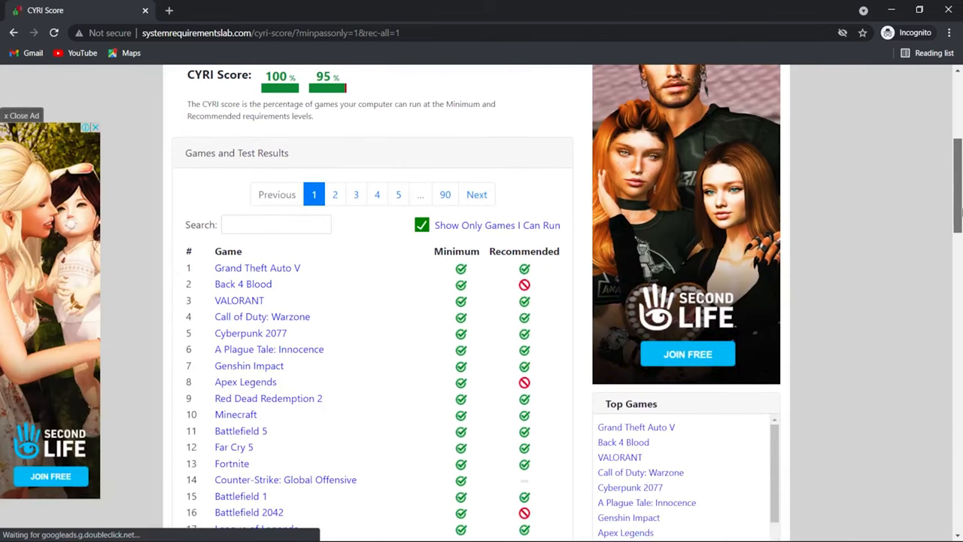
scroll(down, 3)
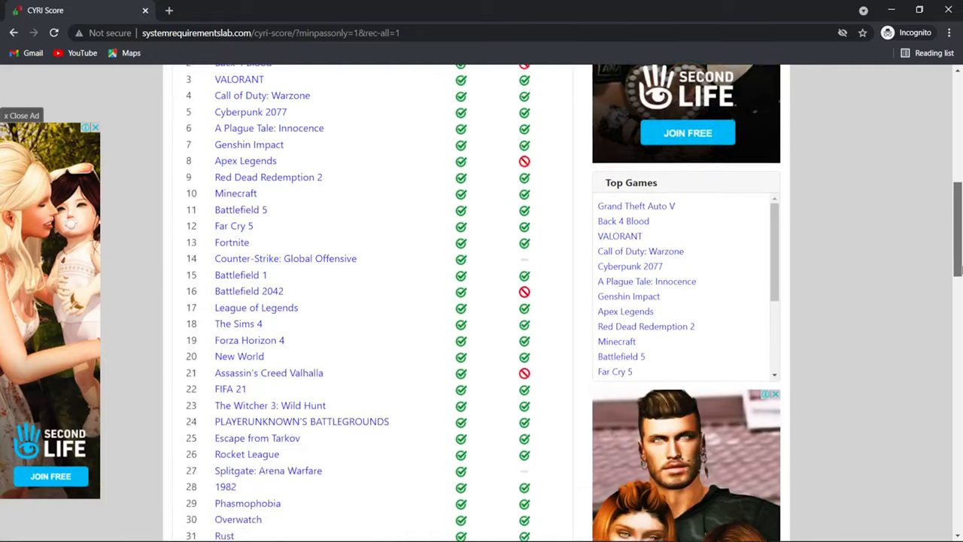
scroll(down, 3)
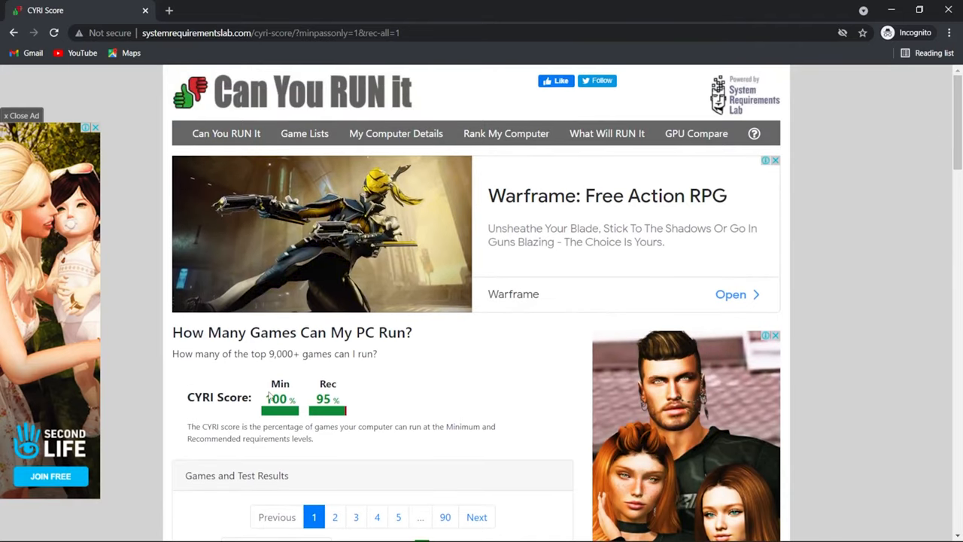
mouse_move(373, 418)
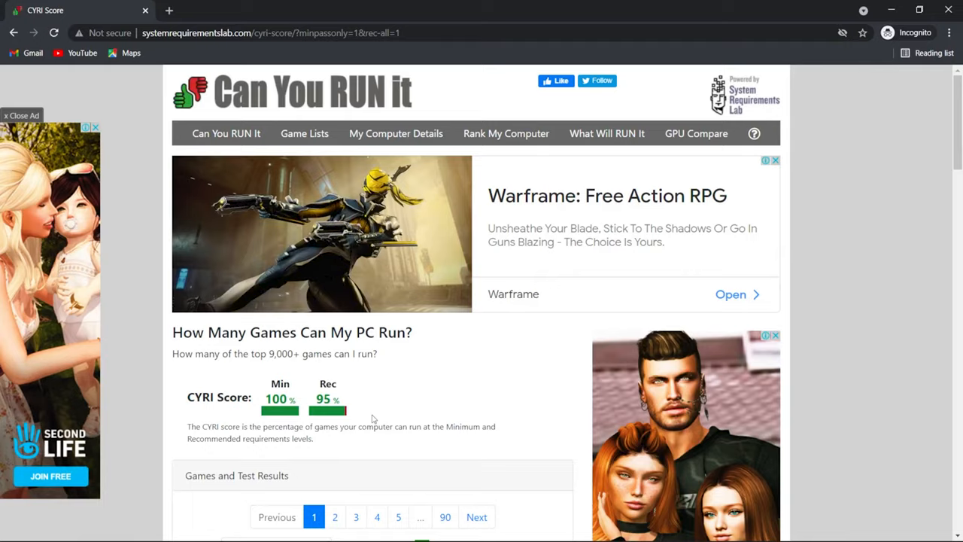